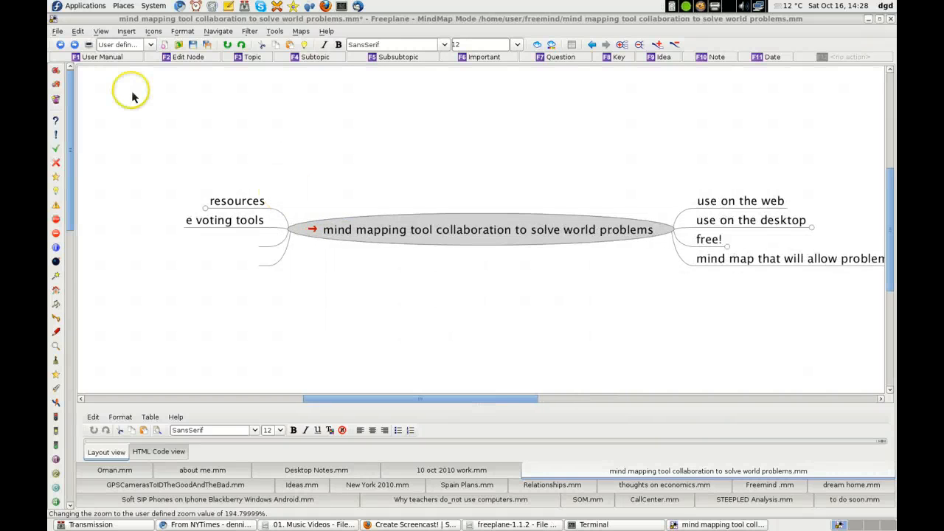
- Check Freeplane's version information from the Help menu's About dialog, then dismiss it
{"action": "left_click", "coordinate": [326, 31]}
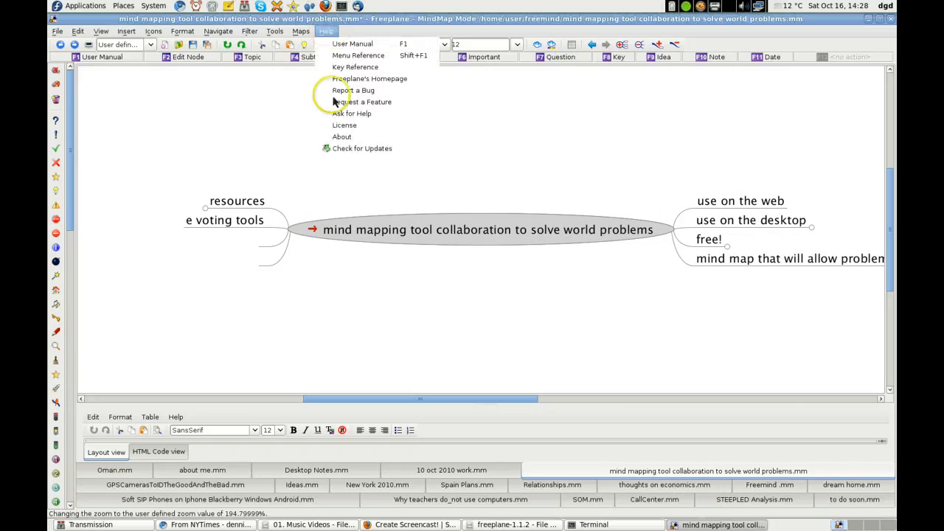
{"action": "mouse_move", "coordinate": [342, 136]}
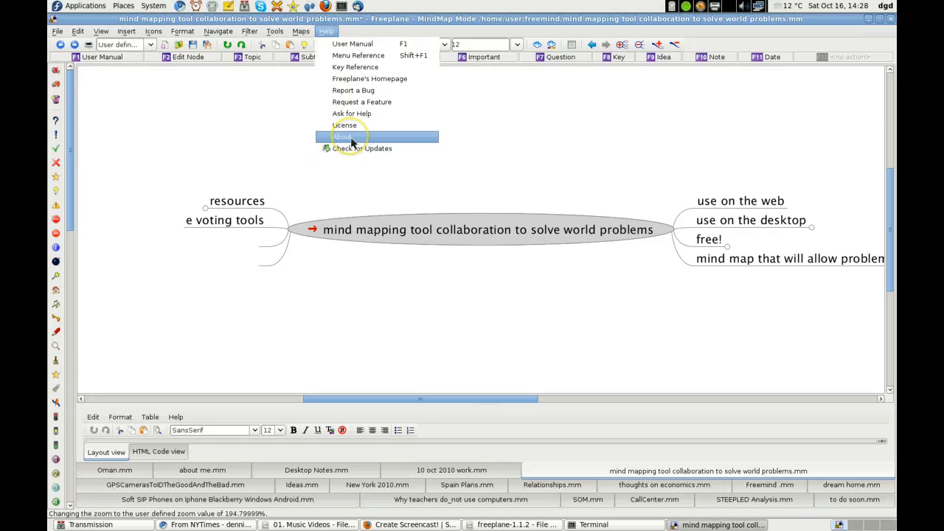
{"action": "left_click", "coordinate": [343, 135]}
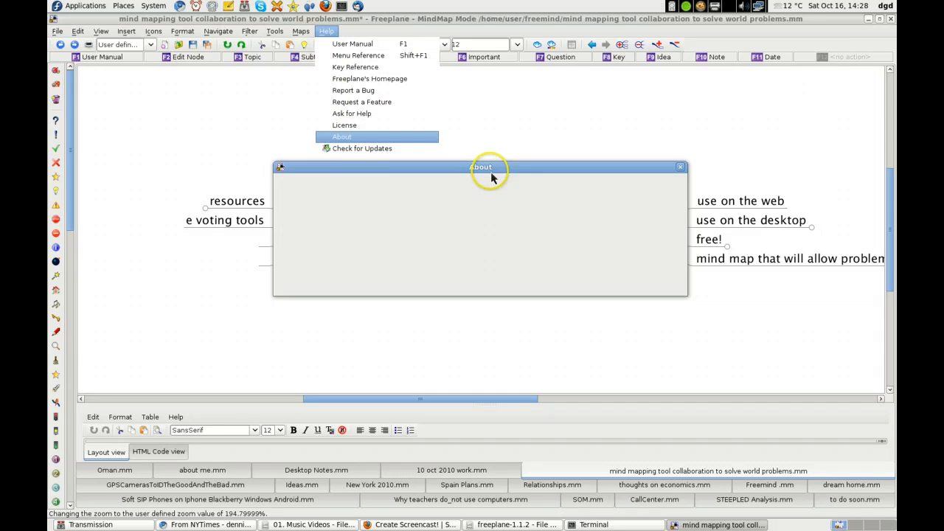
{"action": "mouse_move", "coordinate": [493, 174]}
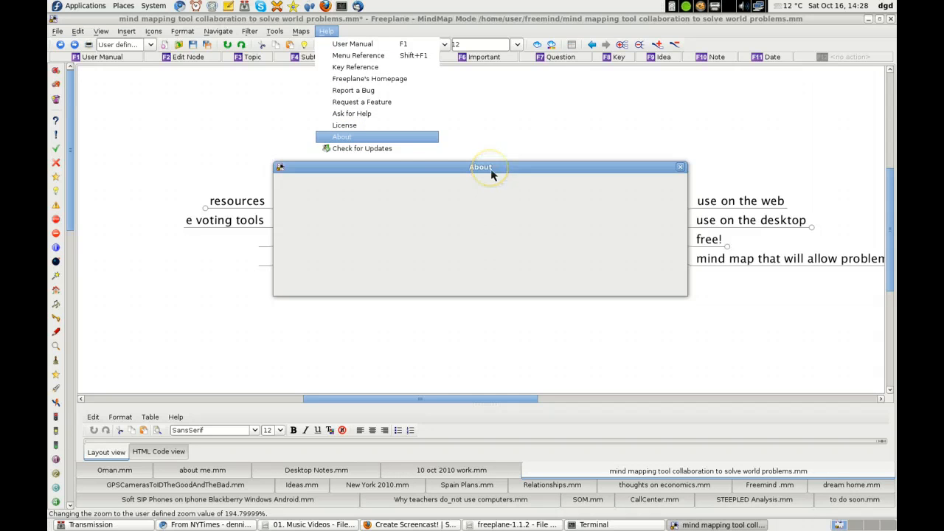
{"action": "mouse_move", "coordinate": [521, 178]}
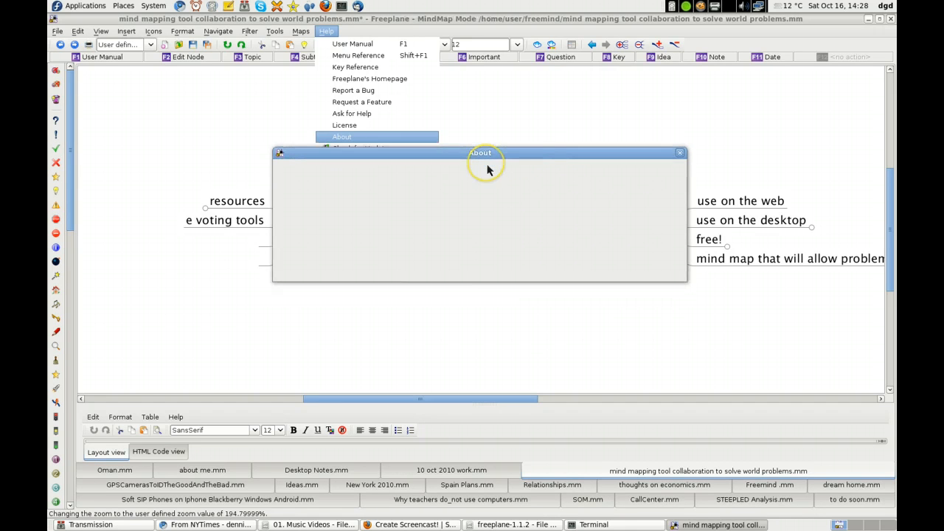
{"action": "left_click", "coordinate": [343, 136]}
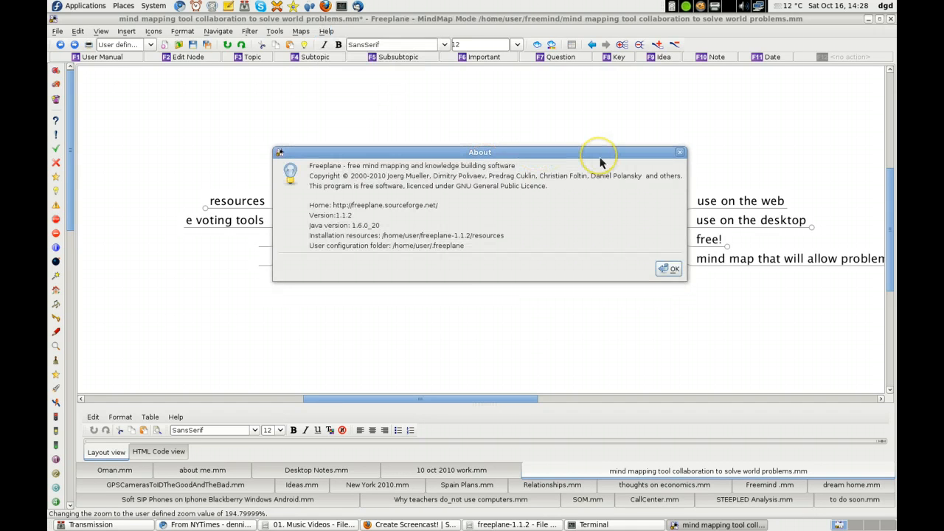
{"action": "mouse_move", "coordinate": [600, 161]}
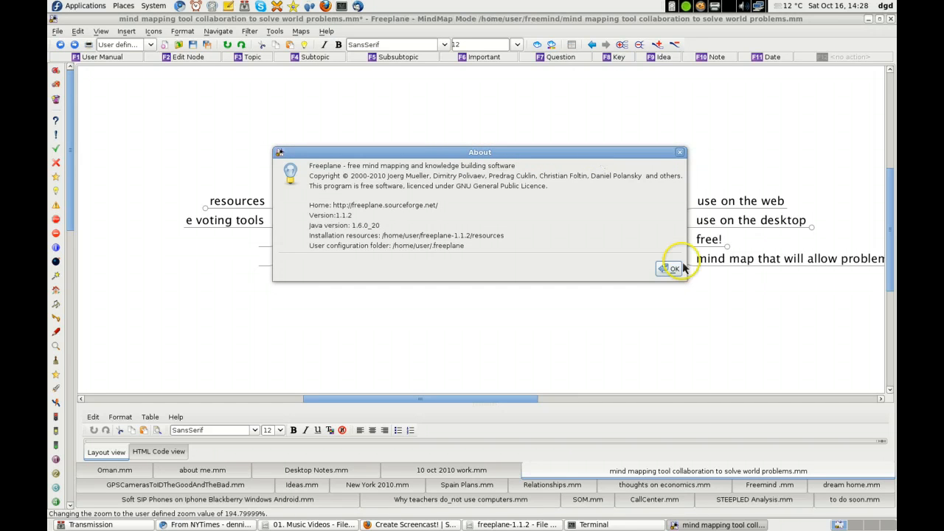
{"action": "left_click", "coordinate": [671, 269]}
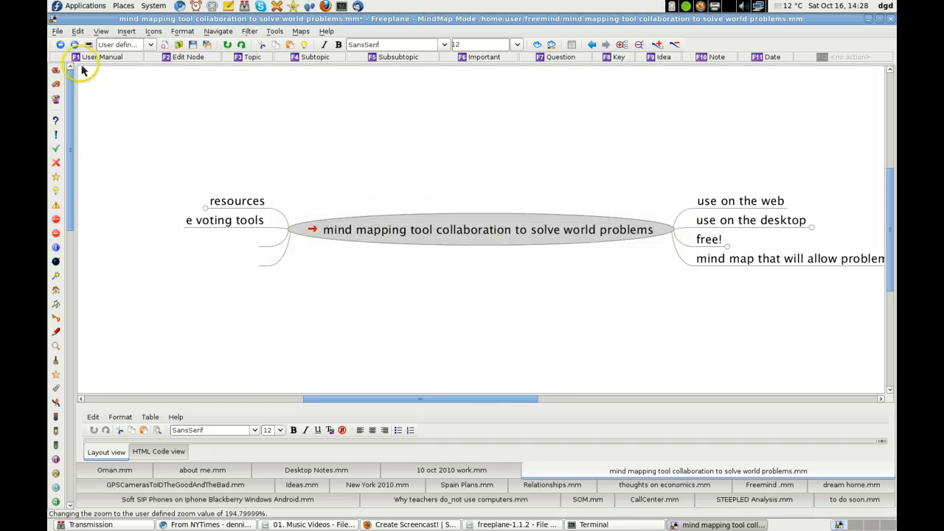
- Start opening an existing mind map via File > Open, listing the freemind folder
{"action": "left_click", "coordinate": [56, 31]}
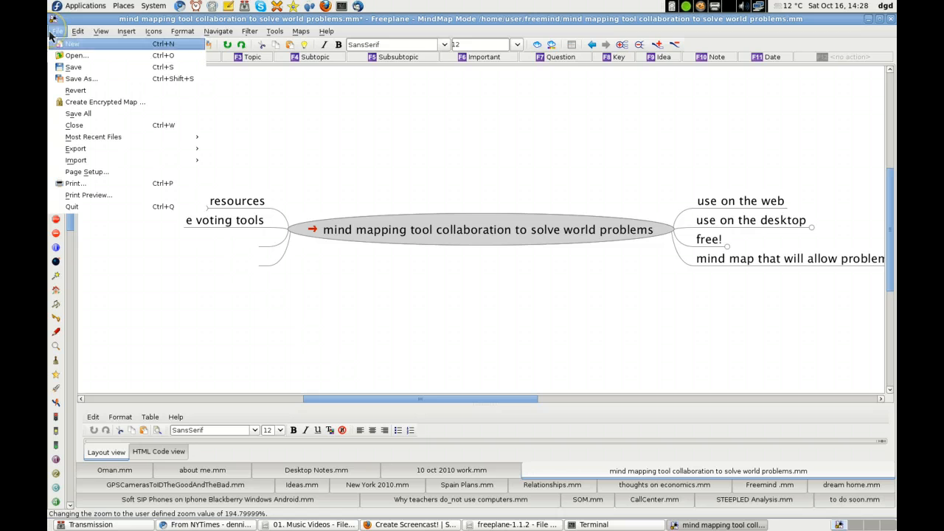
{"action": "mouse_move", "coordinate": [77, 56]}
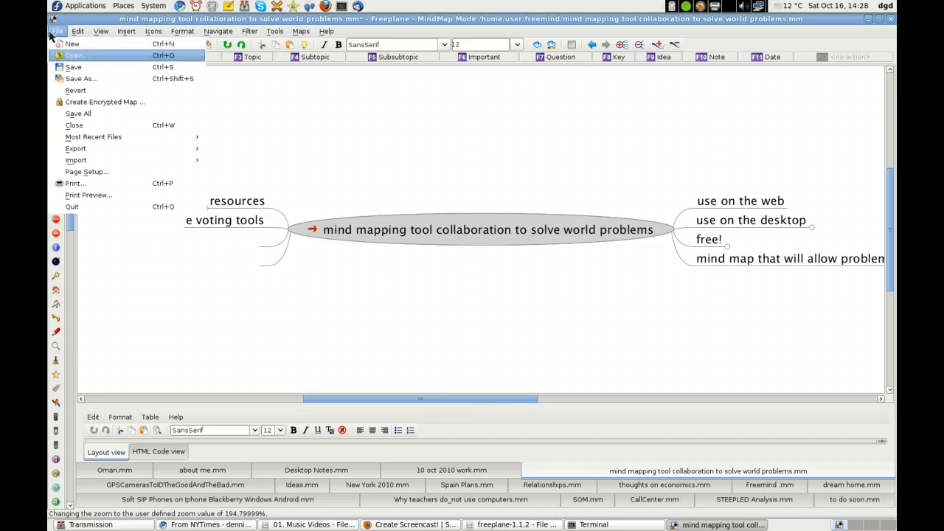
{"action": "left_click", "coordinate": [74, 56]}
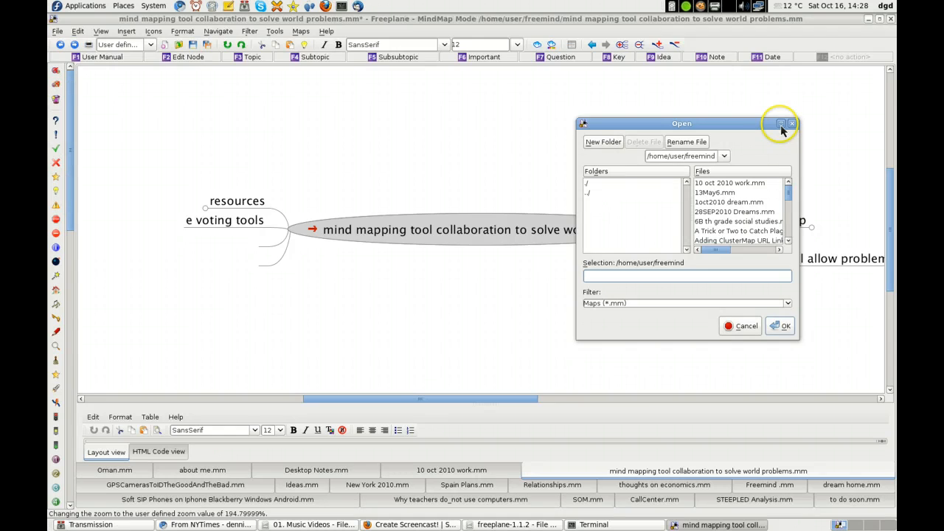
- Maximize the Open dialog and scroll down the freemind file list past the lowercase-named maps
{"action": "left_click", "coordinate": [779, 124]}
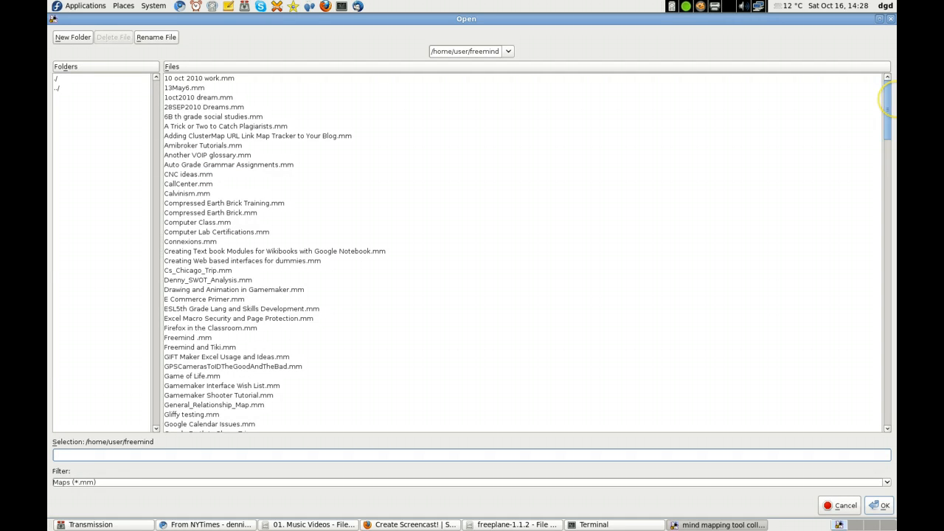
{"action": "scroll", "scroll_direction": "down", "scroll_amount": 3}
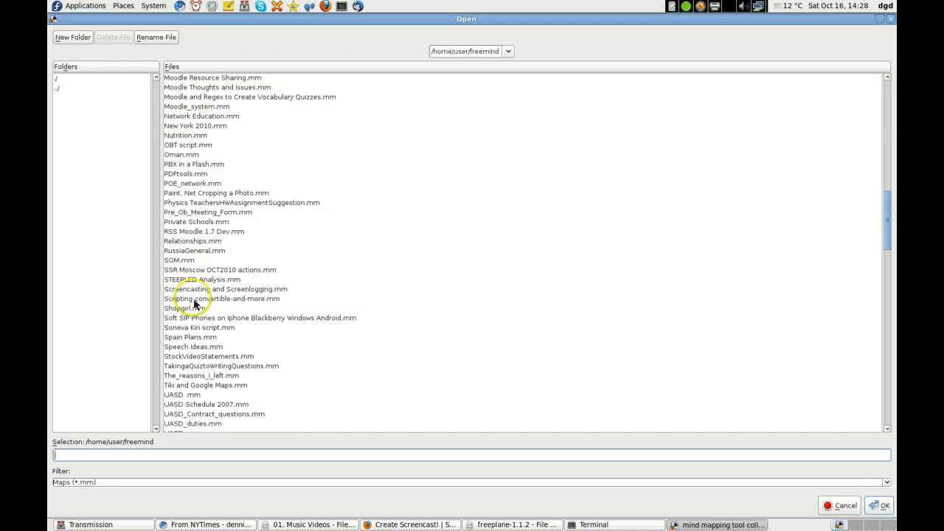
{"action": "mouse_move", "coordinate": [328, 392]}
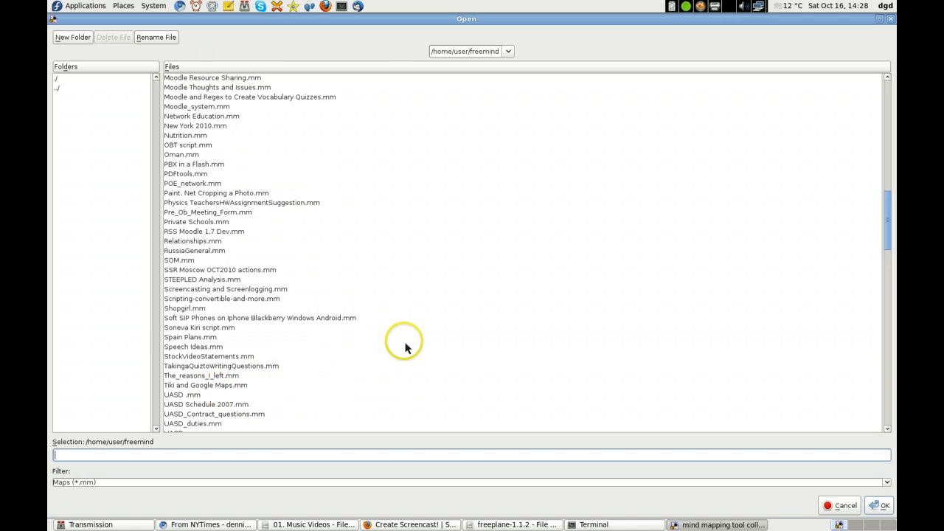
{"action": "scroll", "scroll_direction": "down", "scroll_amount": 3}
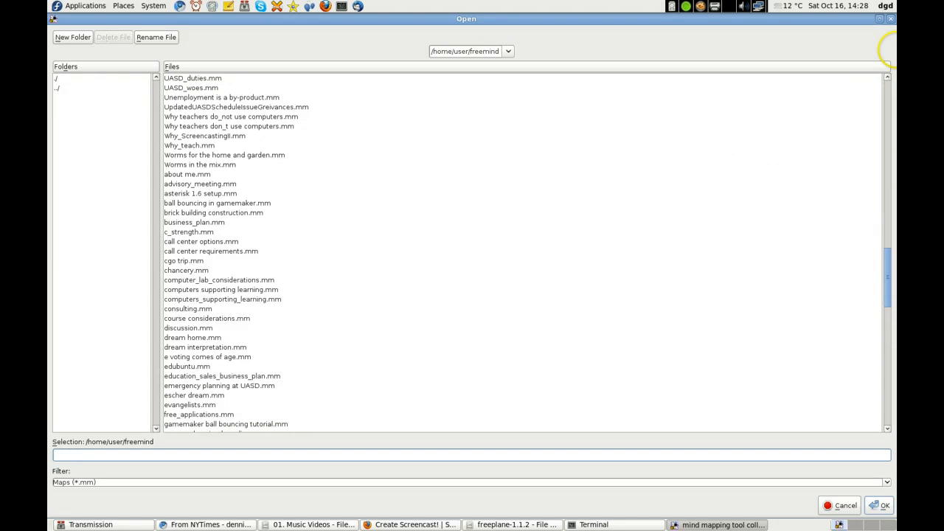
{"action": "mouse_move", "coordinate": [878, 31]}
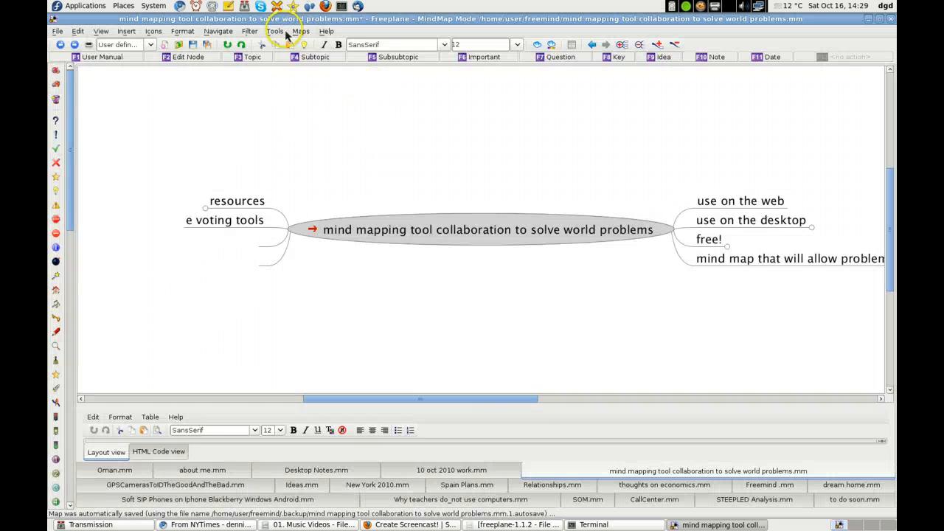
{"action": "mouse_move", "coordinate": [281, 36]}
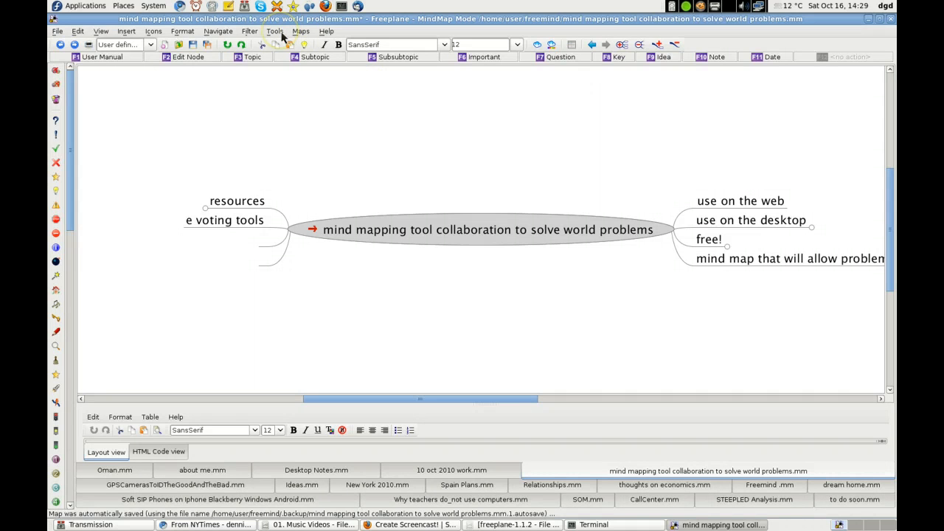
{"action": "mouse_move", "coordinate": [328, 35]}
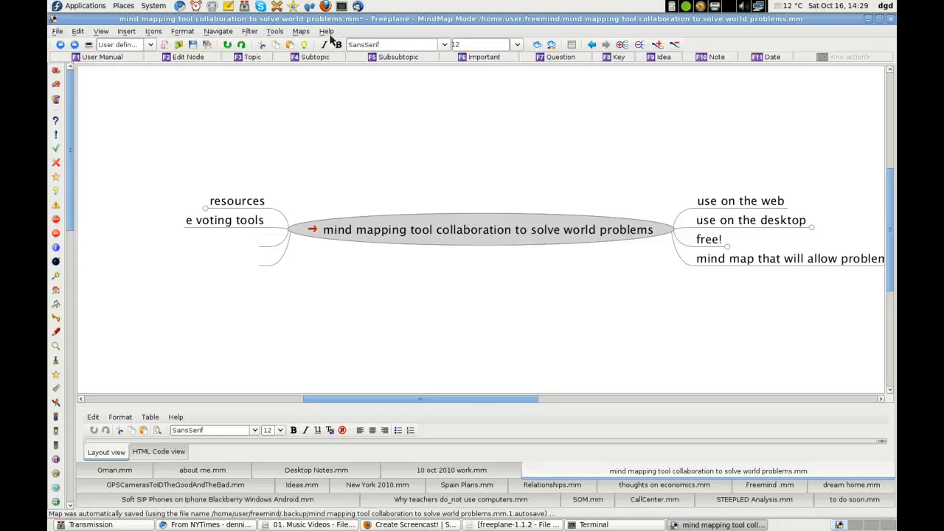
{"action": "left_click", "coordinate": [274, 31]}
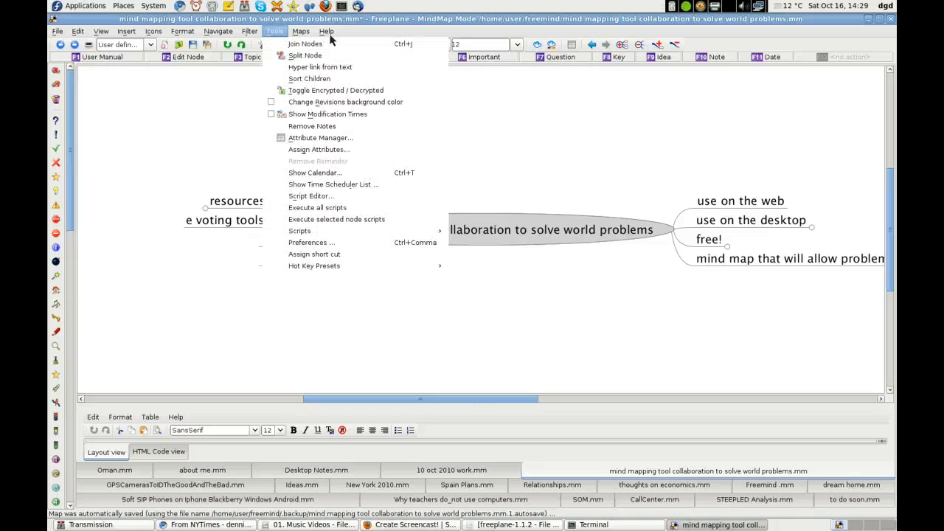
{"action": "mouse_move", "coordinate": [340, 184]}
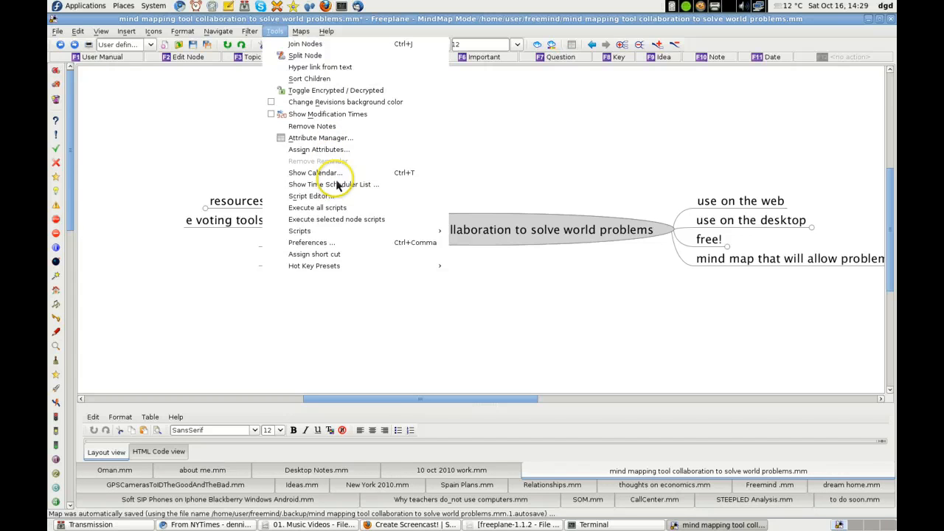
{"action": "mouse_move", "coordinate": [326, 36]}
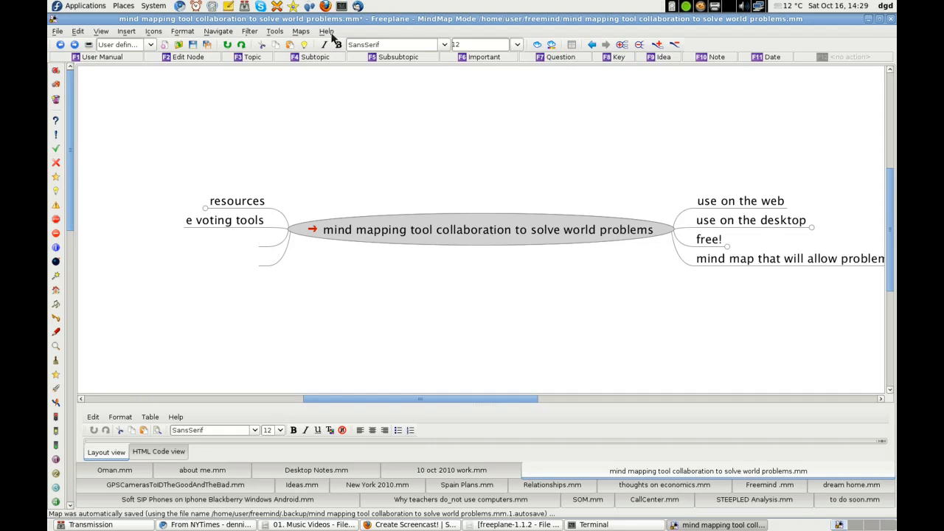
{"action": "left_click", "coordinate": [326, 31]}
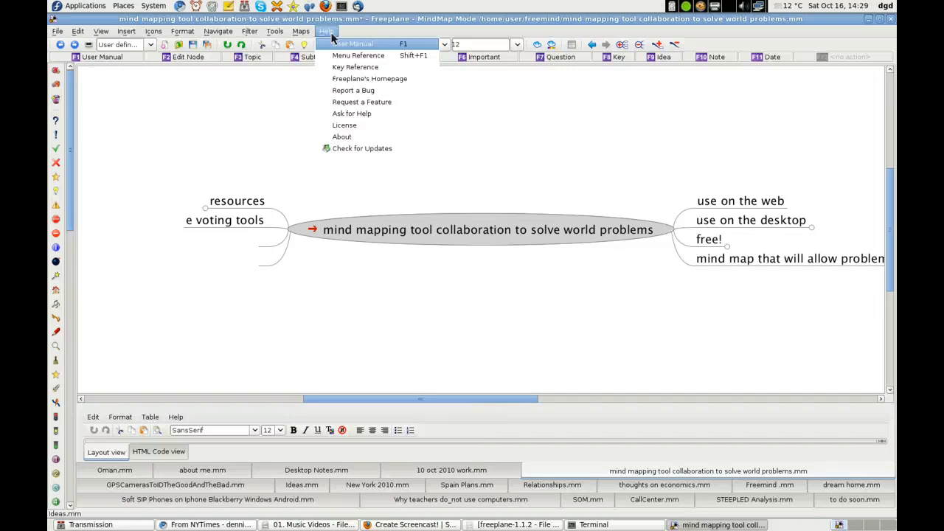
{"action": "mouse_move", "coordinate": [380, 102]}
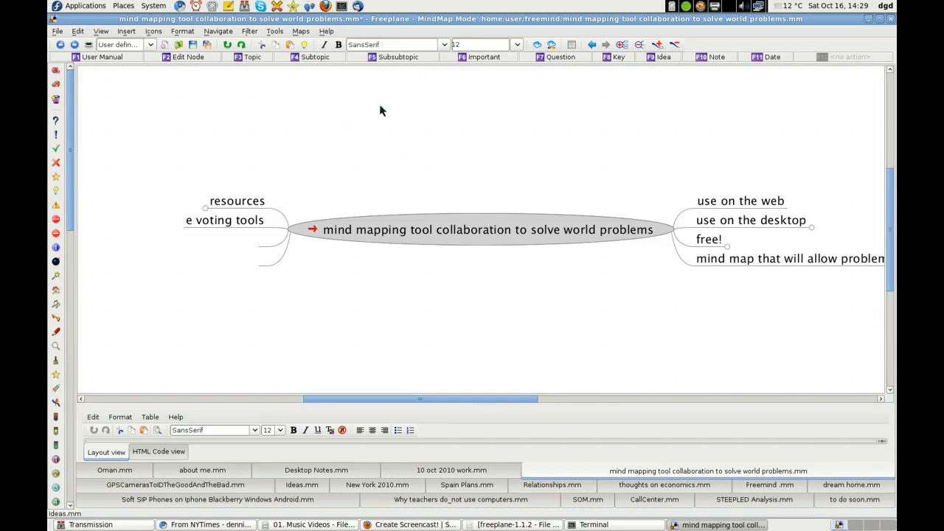
- Allow the redirect so Freeplane's SourceForge 'View Issues' tracker page loads in Firefox
{"action": "left_click", "coordinate": [415, 526]}
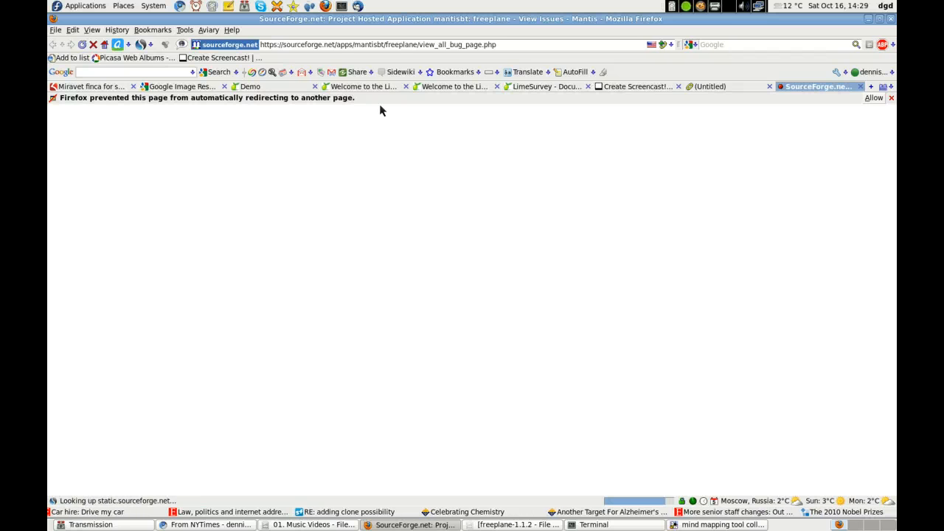
{"action": "left_click", "coordinate": [874, 98]}
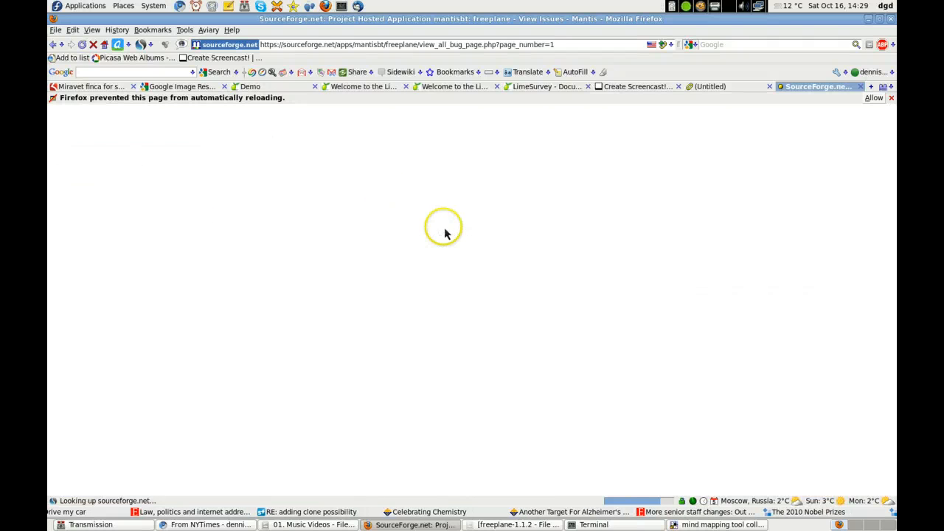
{"action": "mouse_move", "coordinate": [591, 172]}
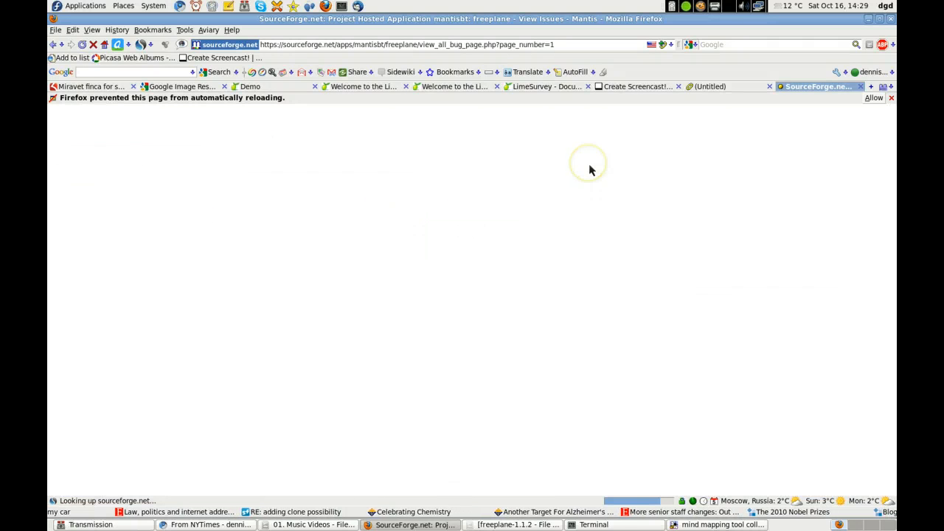
{"action": "mouse_move", "coordinate": [838, 132]}
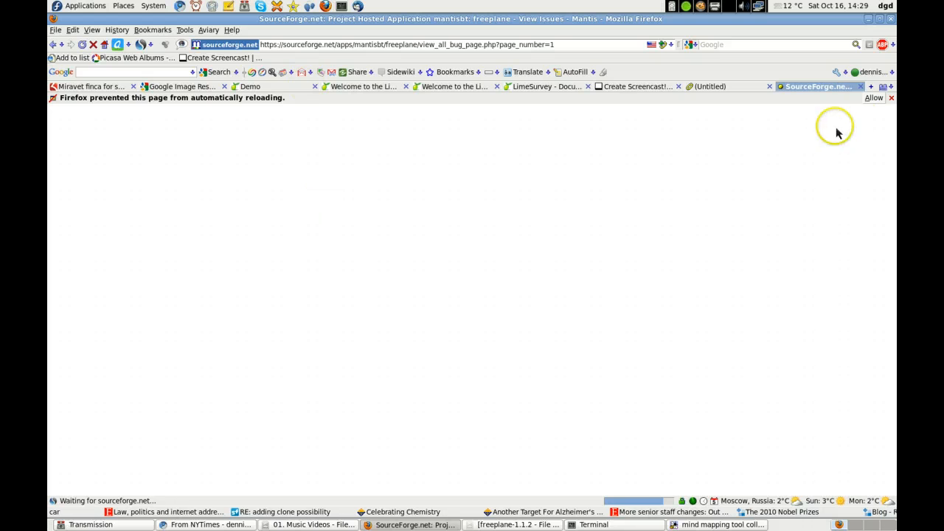